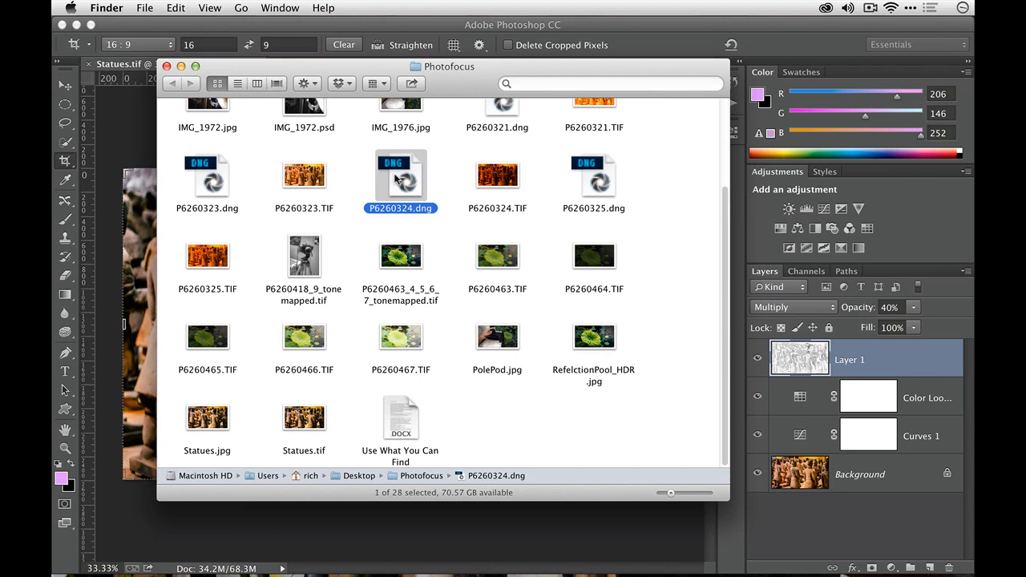
Open P6260324.dng in Camera Raw; apply Auto, exposure +2.30, shadows +100, highlights -57
double_click(400, 174)
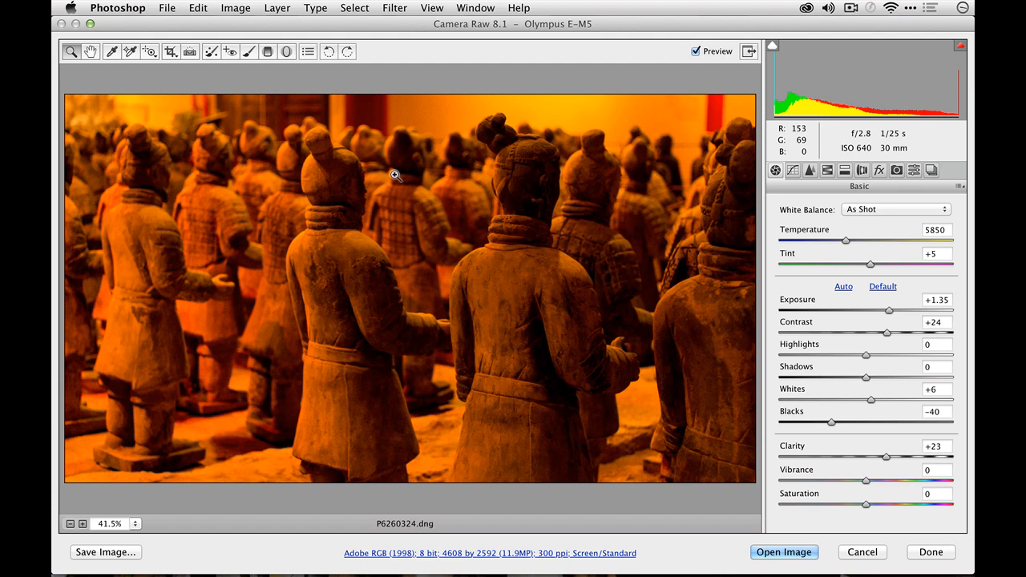
mouse_move(830, 185)
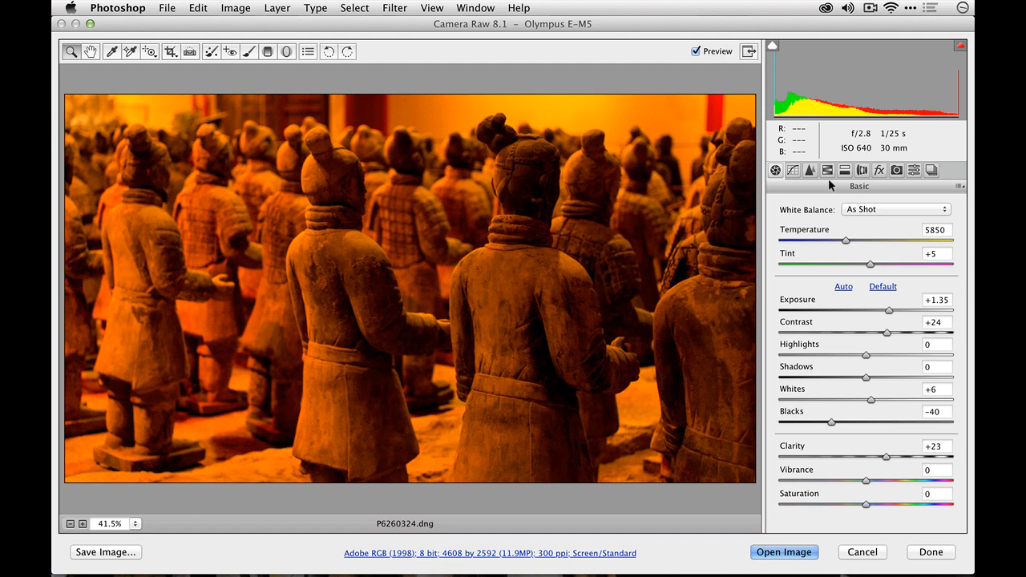
left_click(895, 209)
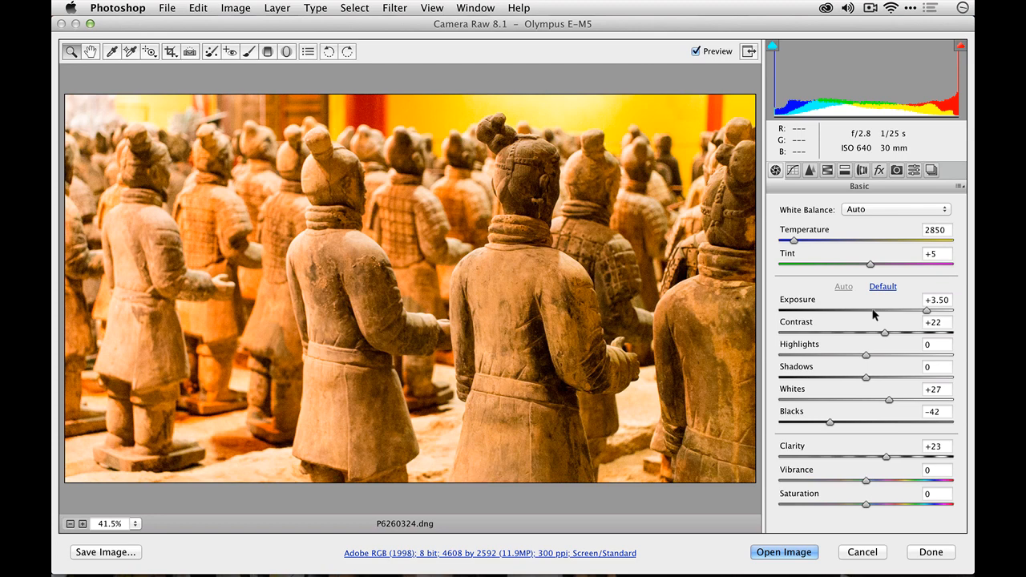
left_click_drag(928, 310, 906, 310)
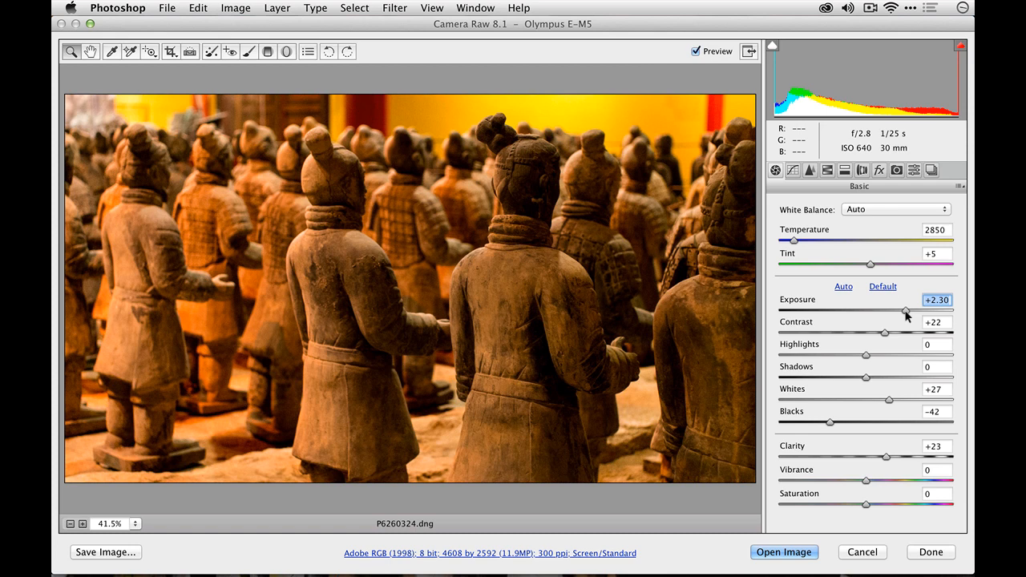
left_click_drag(865, 377, 952, 378)
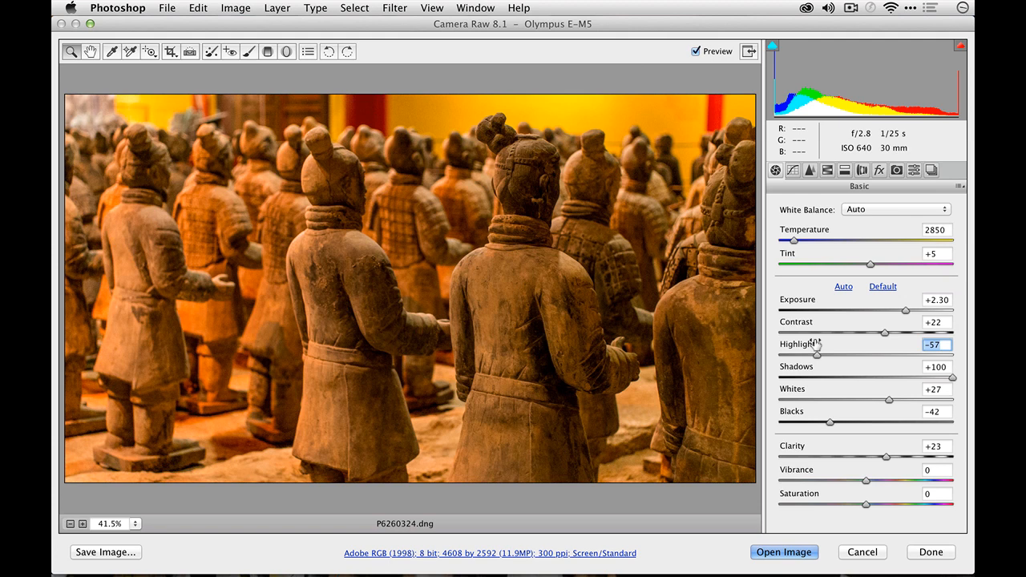
left_click_drag(885, 457, 946, 456)
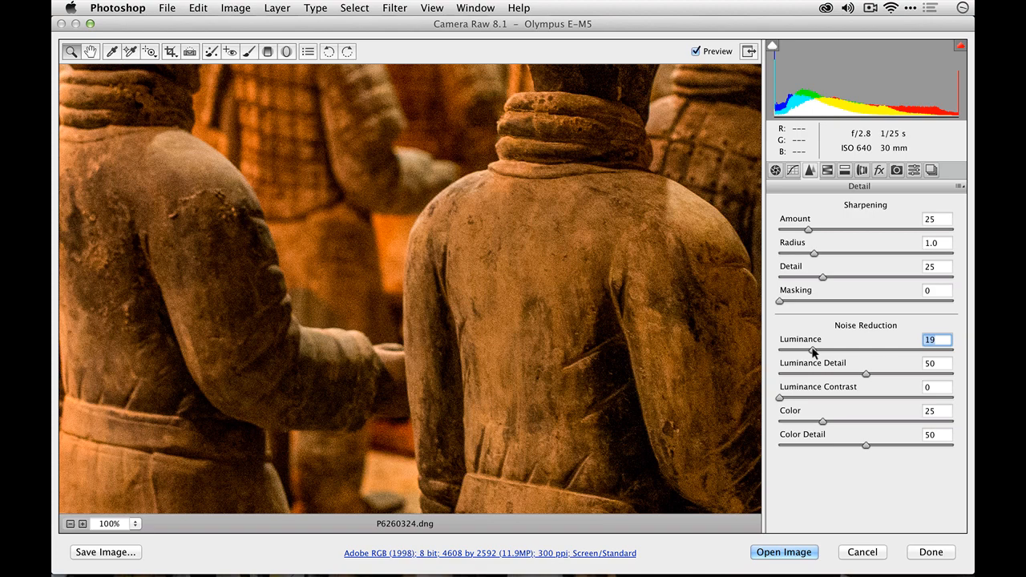
Set luminance noise reduction to 32 and sharpening amount to 56
left_click_drag(811, 350, 834, 350)
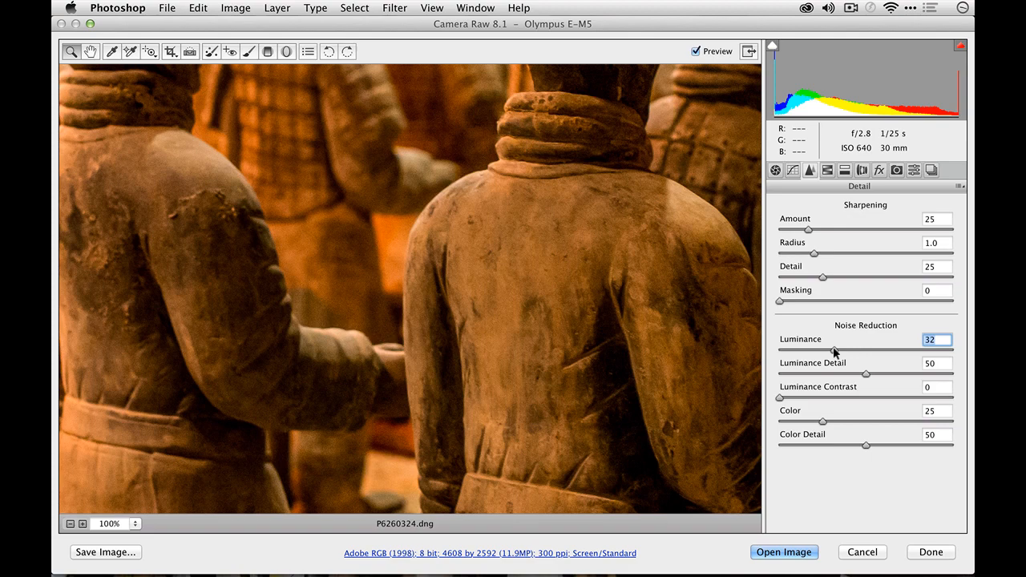
mouse_move(835, 340)
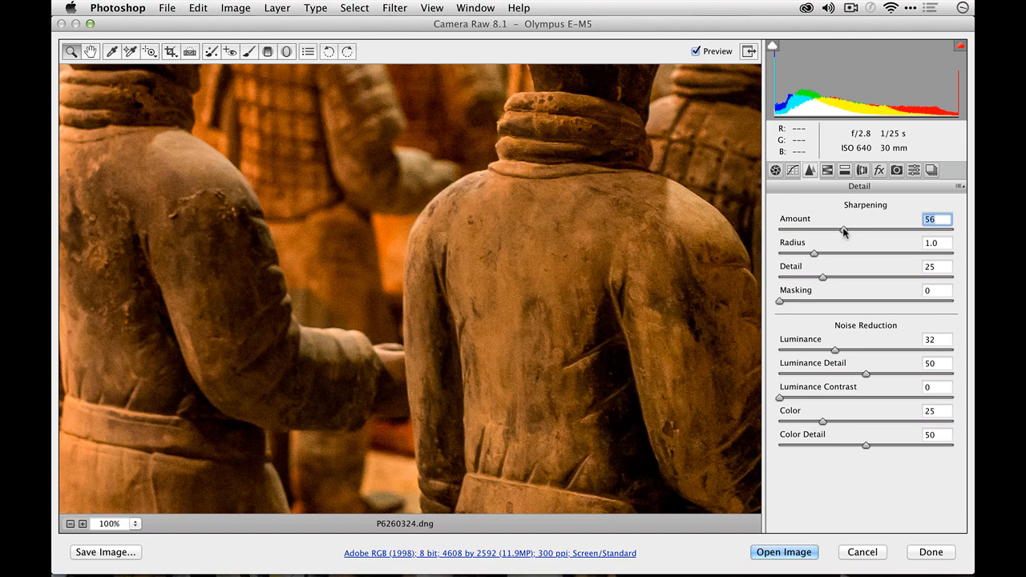
left_click(115, 523)
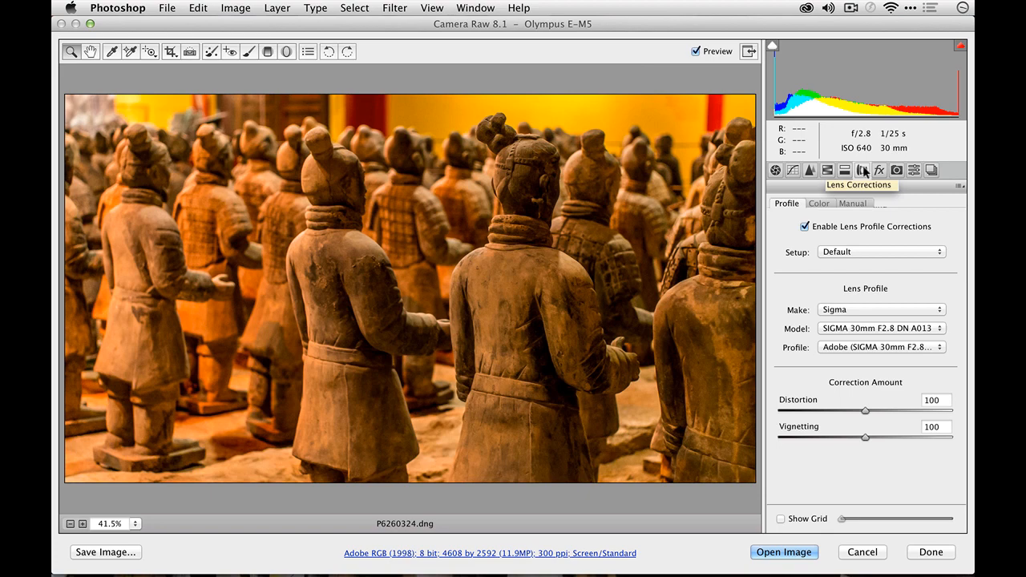
Enable the Sigma lens profile, apply Upright vertical, and set lens vignetting to +16
left_click(805, 226)
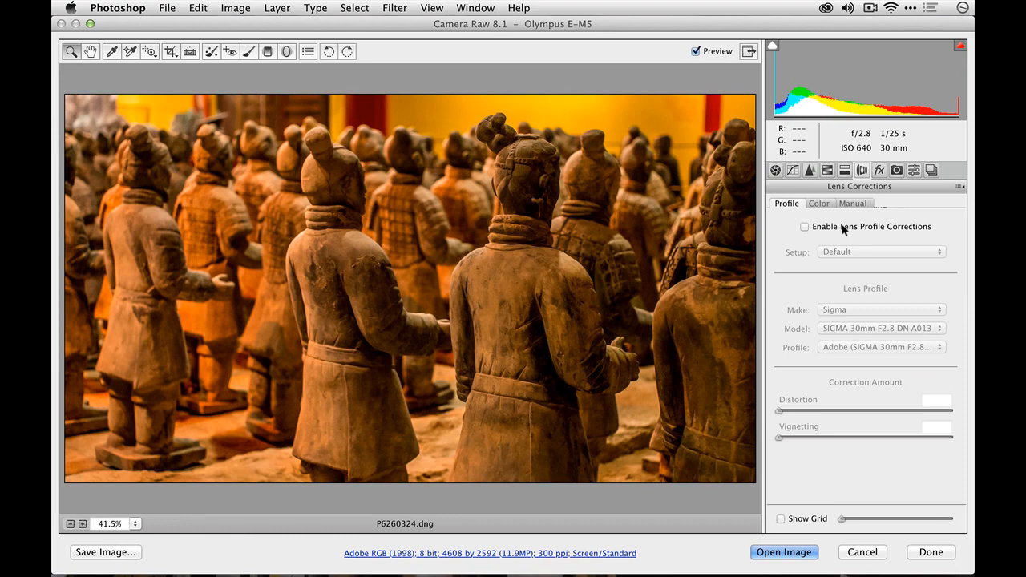
left_click(804, 226)
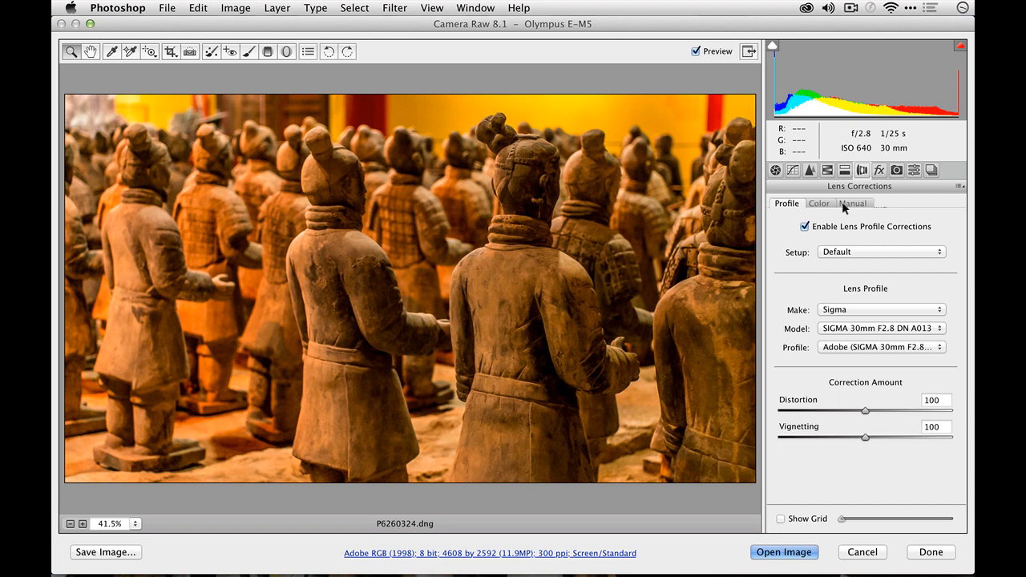
left_click(853, 202)
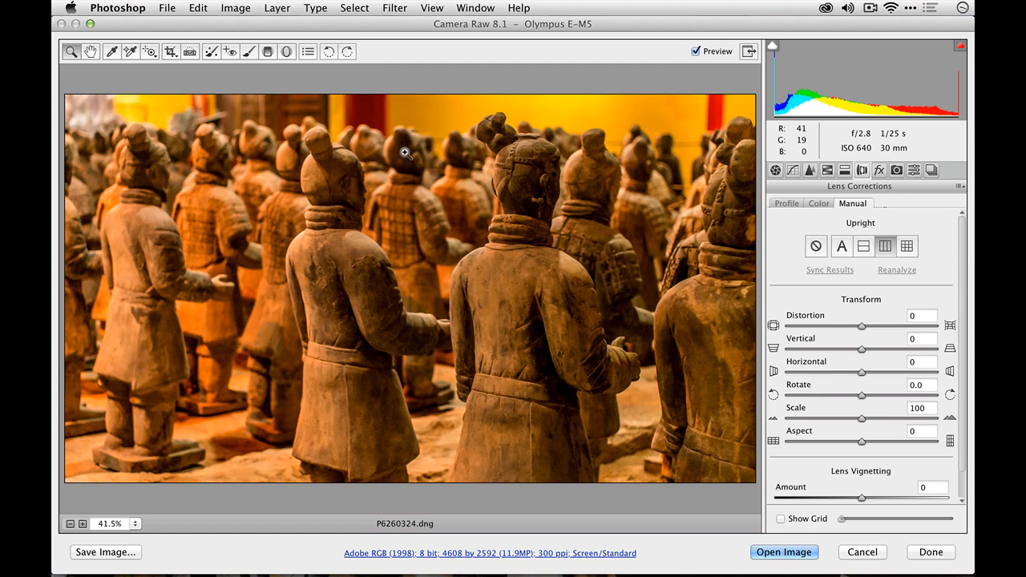
left_click_drag(861, 498, 875, 498)
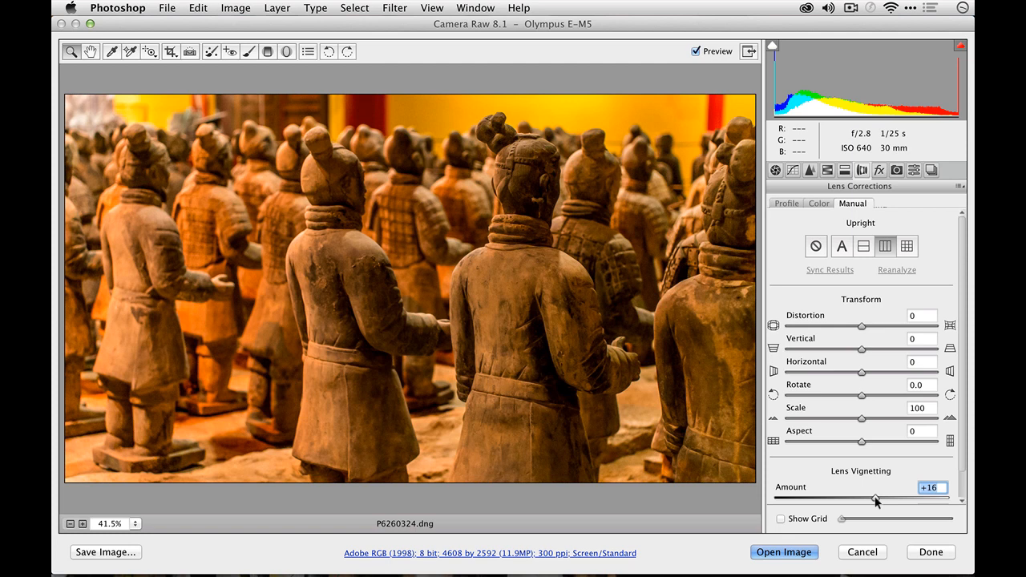
left_click(879, 170)
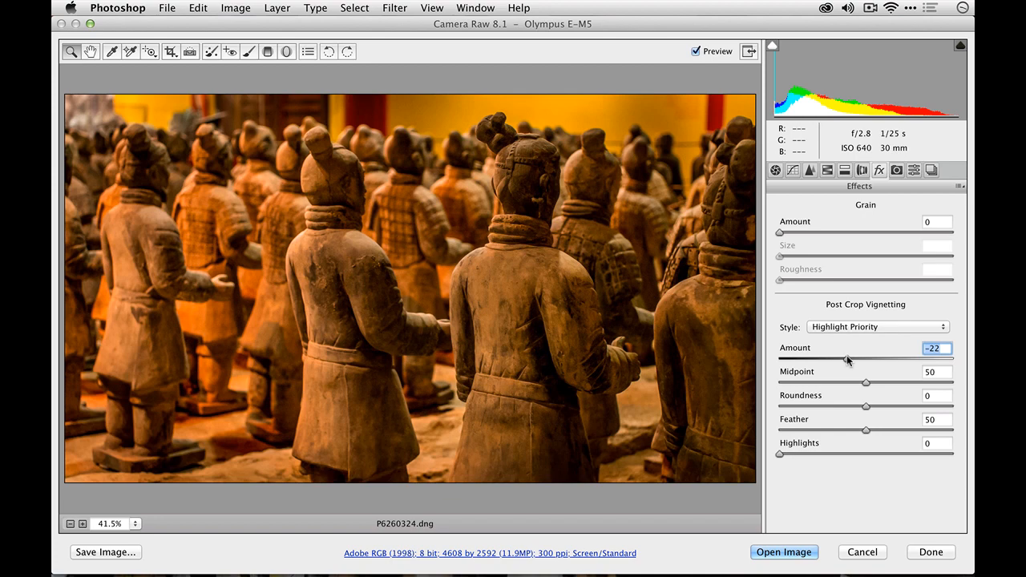
Set post-crop vignetting to -22, clarity to +69, and exposure to +2.80
left_click_drag(848, 359, 842, 360)
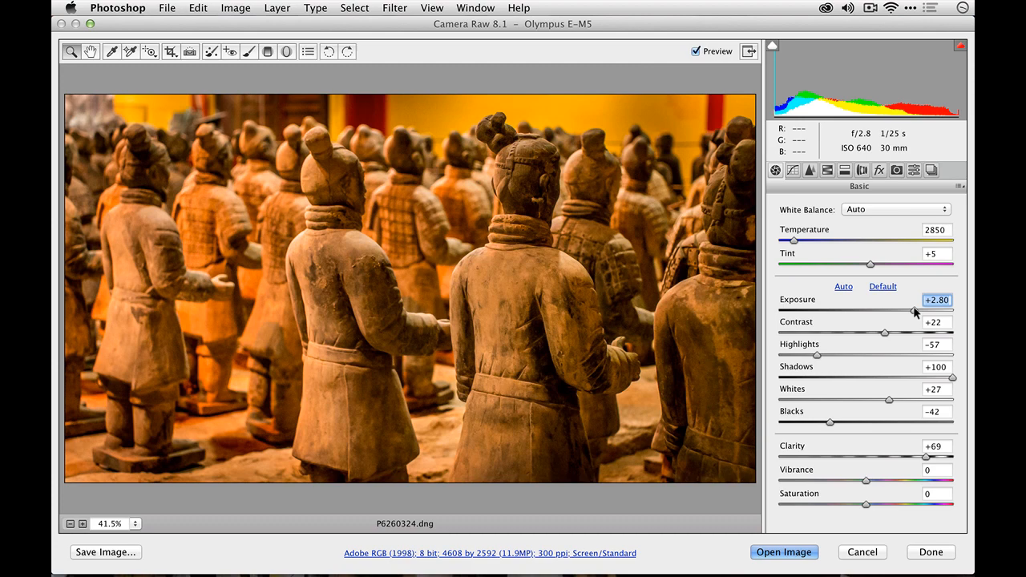
left_click(783, 552)
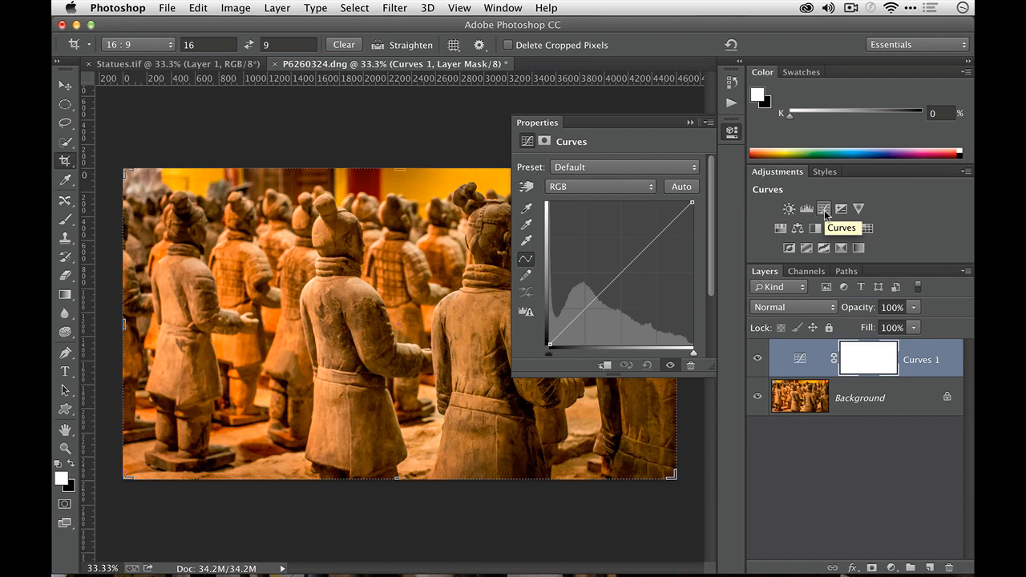
Open the corrected image in Photoshop and add a Curves adjustment layer
left_click(680, 186)
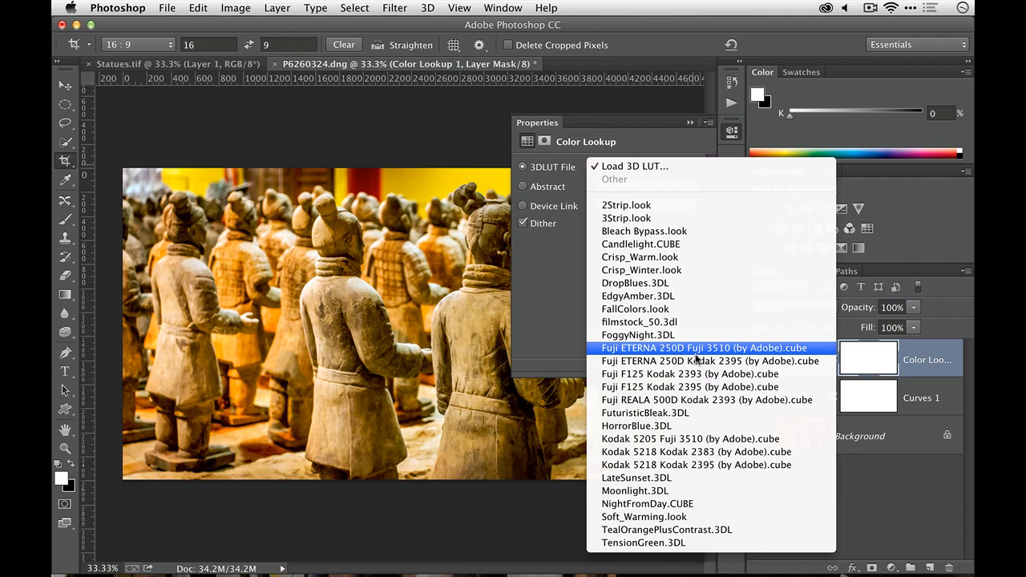
Add a Color Lookup layer with a Fuji film .cube LUT at 42% opacity
left_click(687, 373)
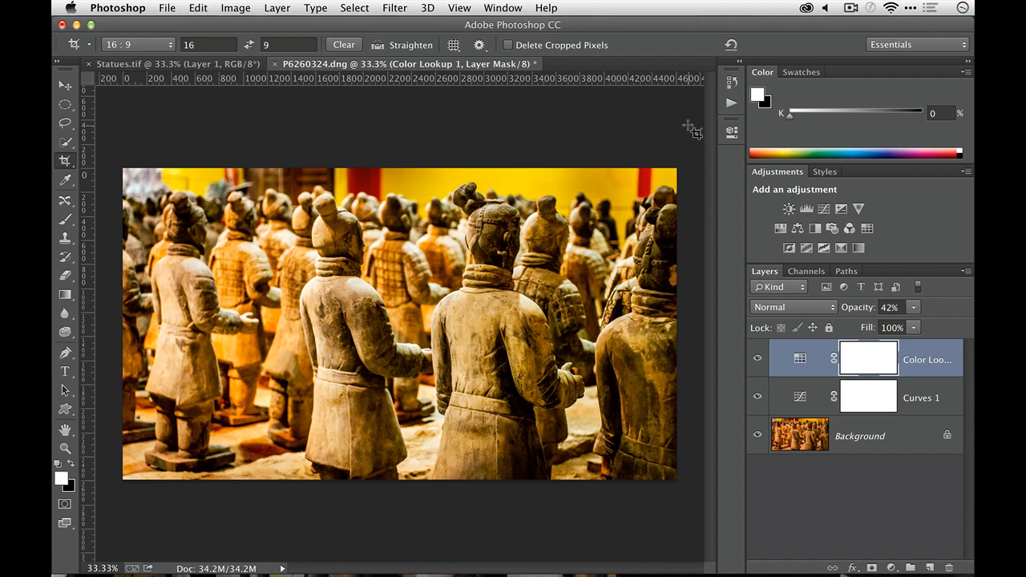
Paste a merged copy as Layer 1, make it a grey edge sketch, set Levels black input 76
left_click(198, 7)
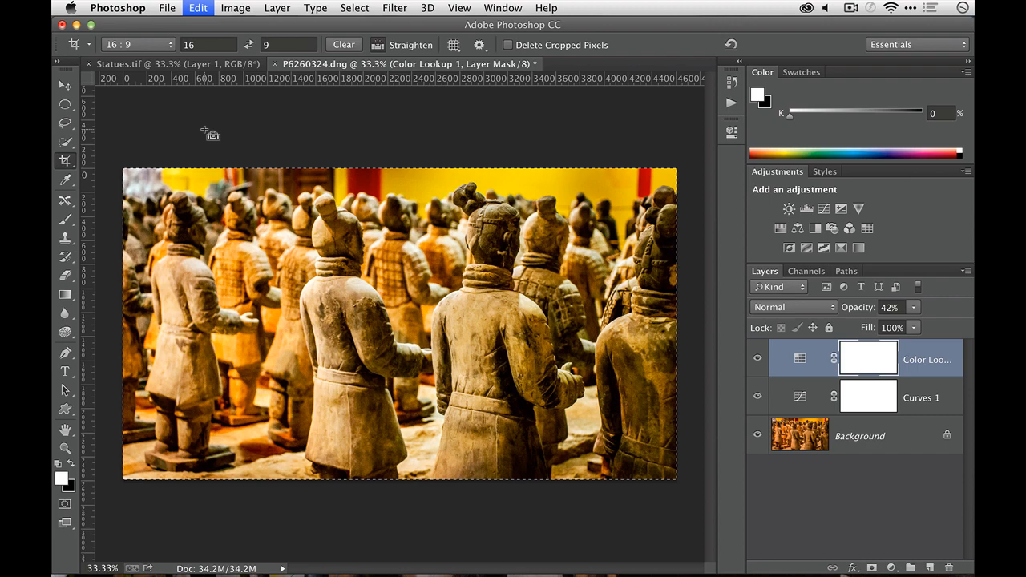
left_click(394, 7)
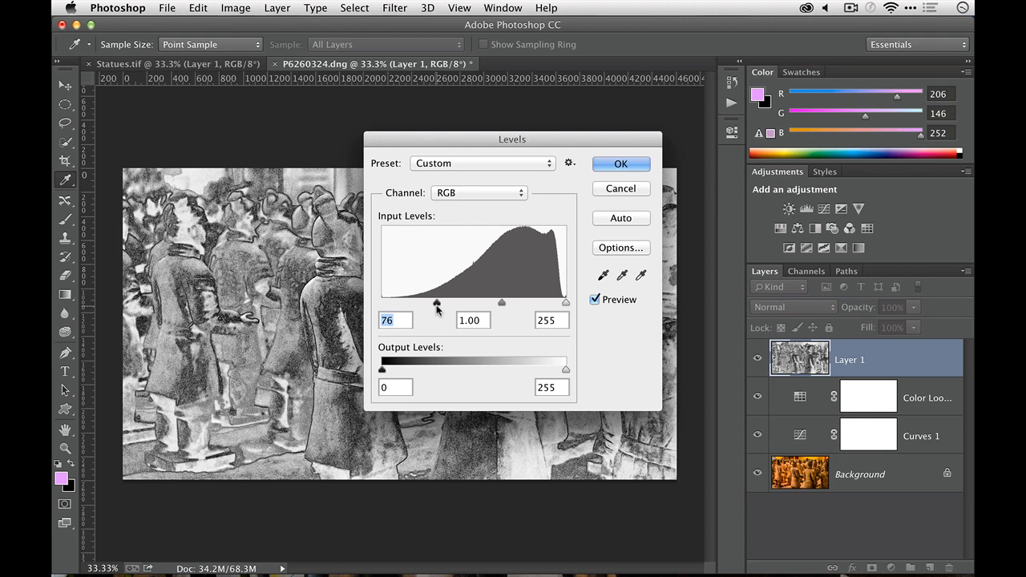
left_click_drag(502, 302, 483, 303)
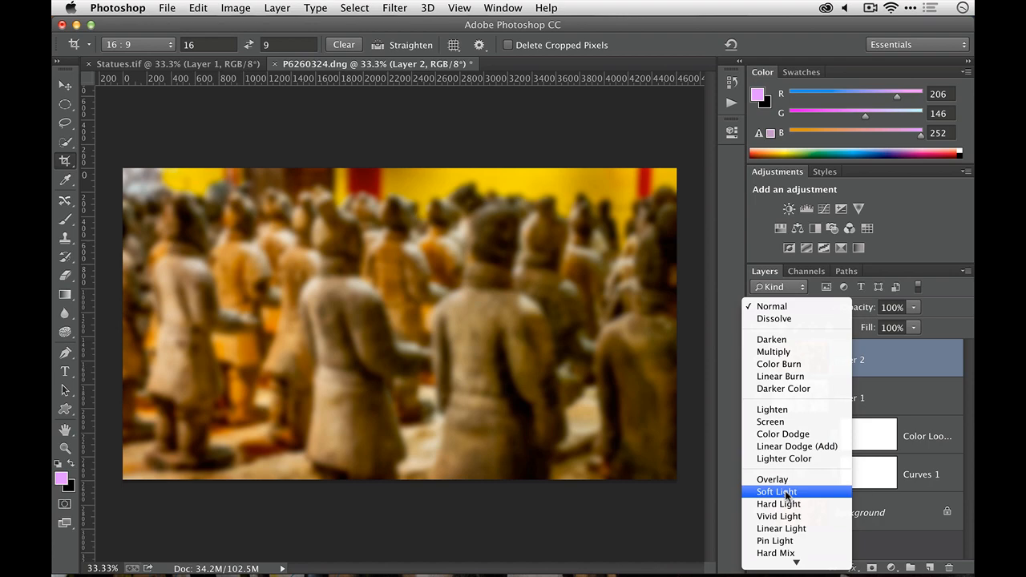
Set the Gaussian-blurred Layer 2 to Soft Light blending at 49% opacity
left_click(776, 491)
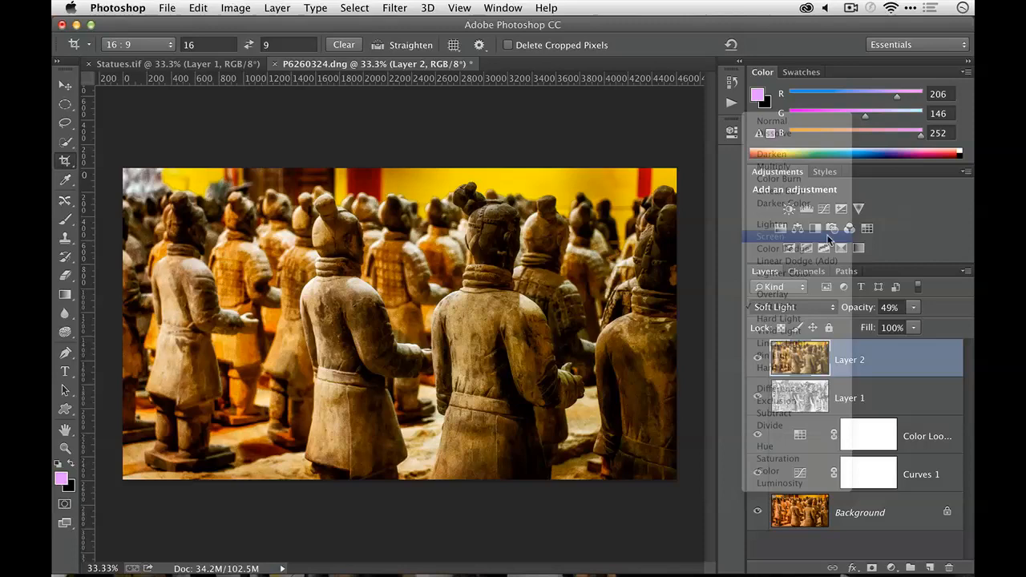
left_click(769, 237)
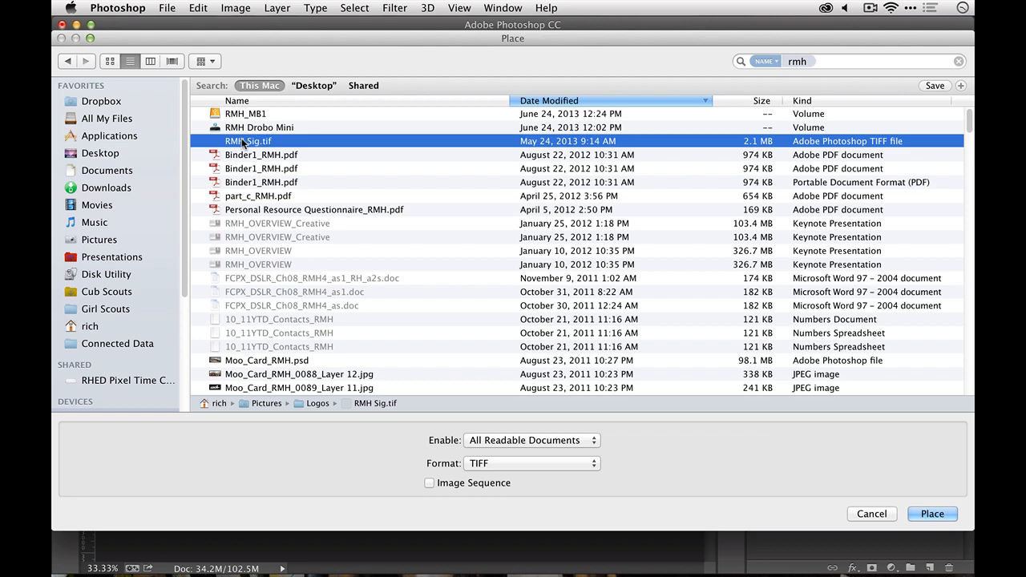
Place the RMH Sig TIFF at the bottom right and set it to Screen blending
left_click(931, 514)
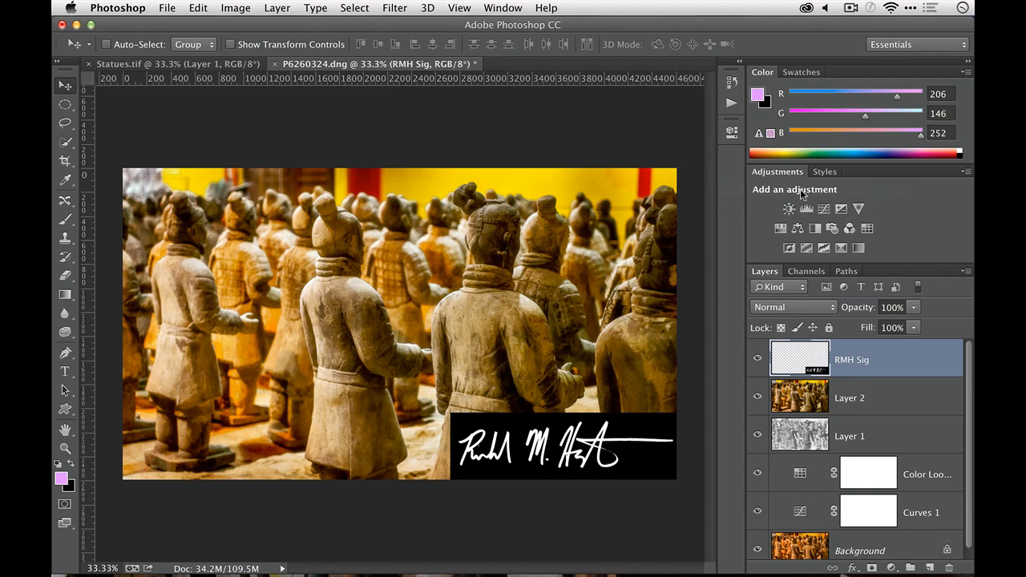
left_click(792, 307)
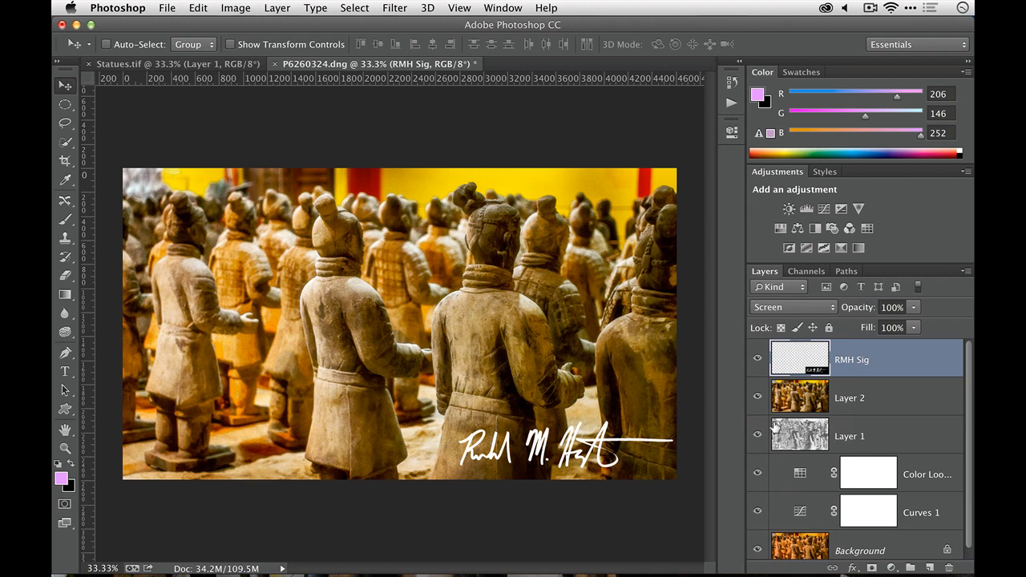